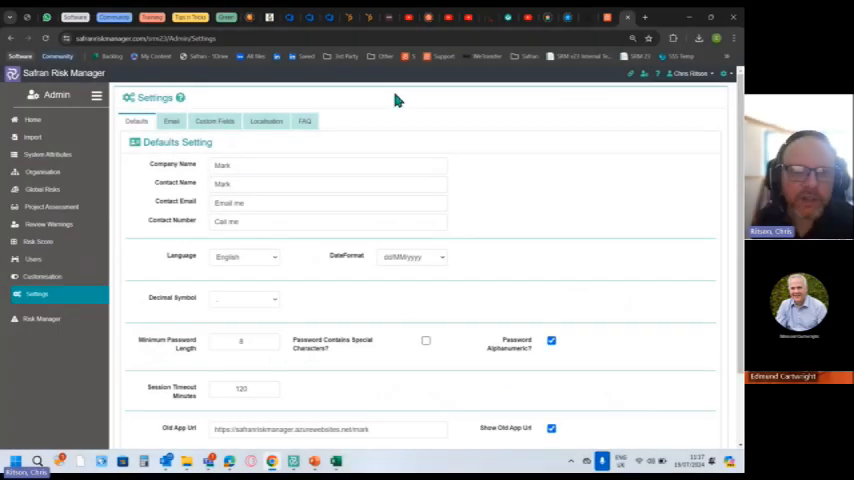
mouse_move(400, 104)
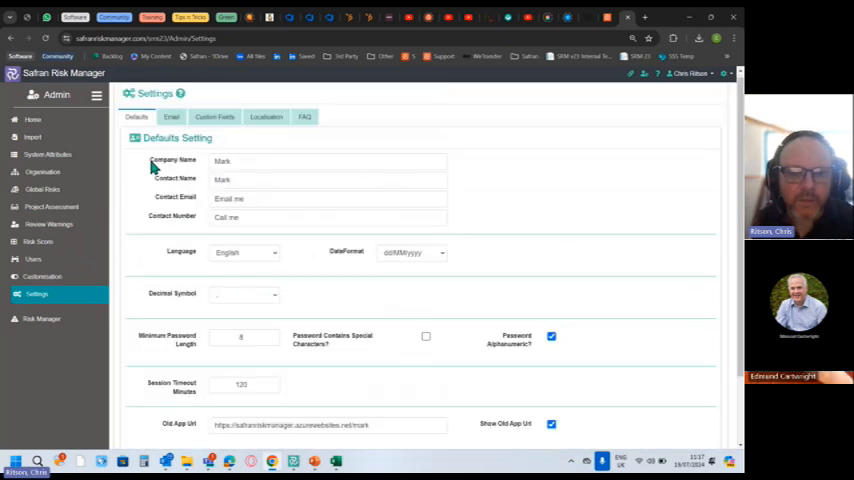
- Review the Email Configuration settings, then show the Custom Fields list with types and status
click(172, 120)
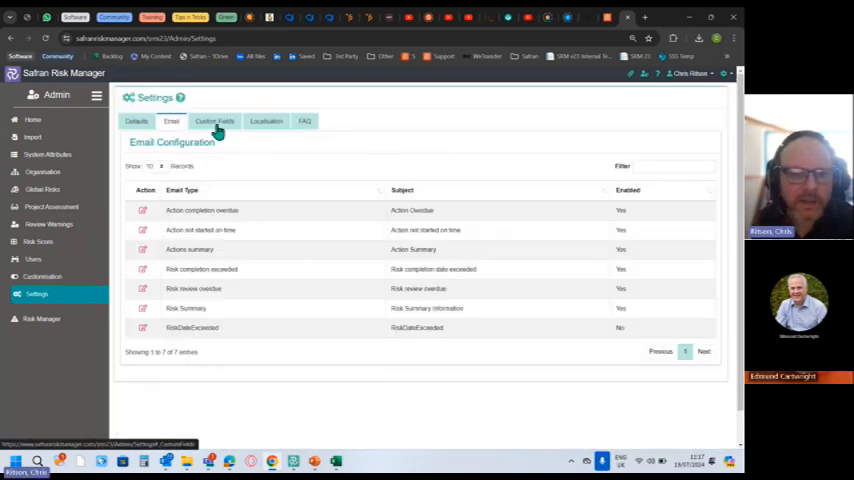
click(214, 120)
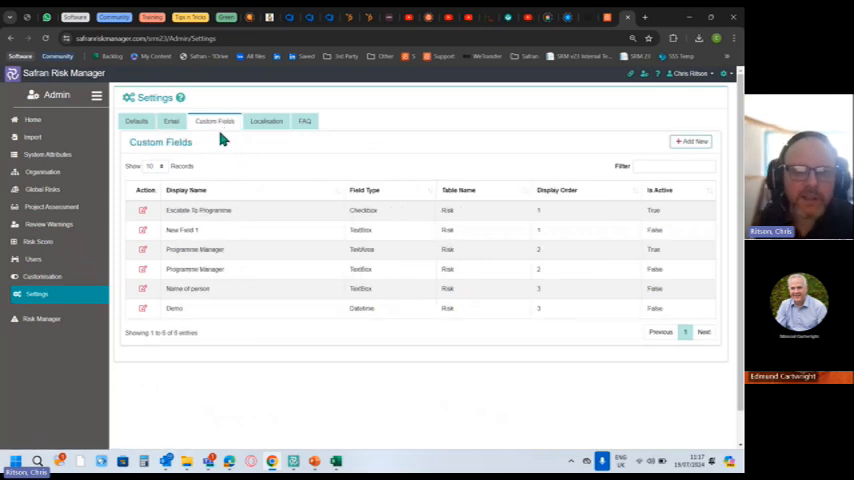
mouse_move(600, 148)
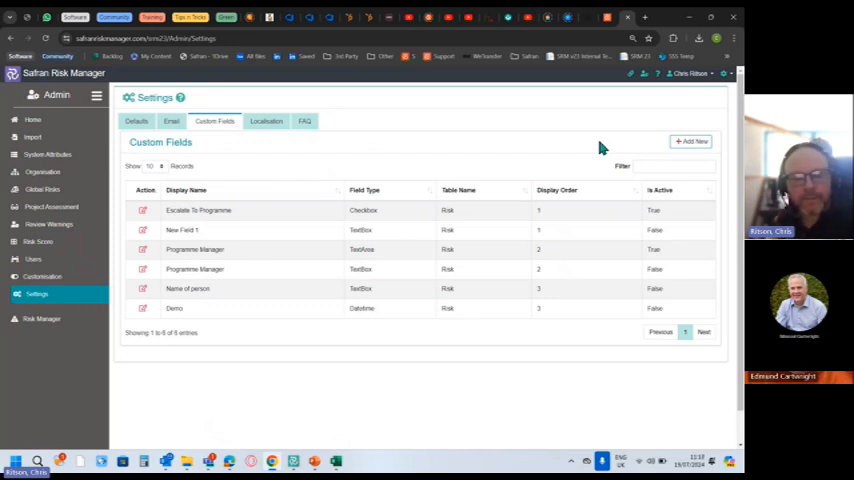
click(692, 140)
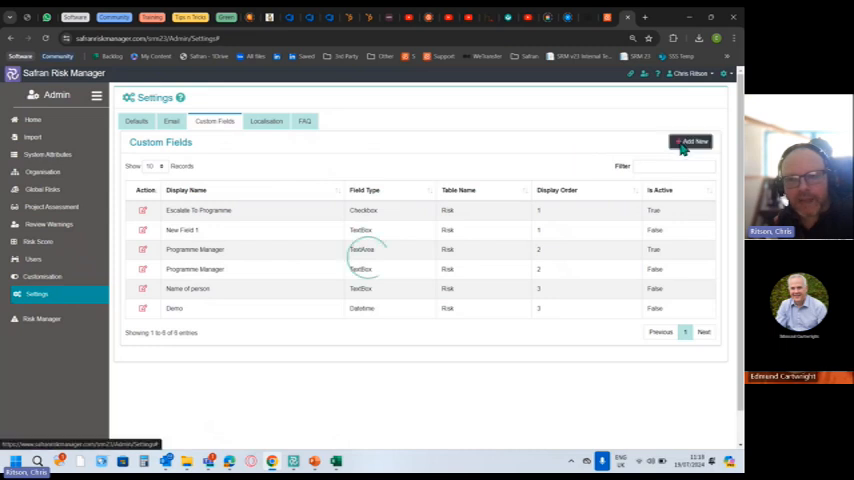
click(692, 140)
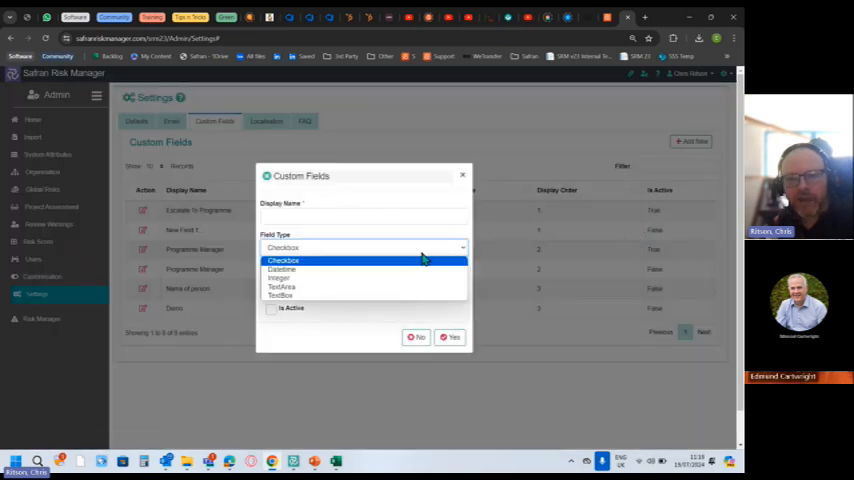
mouse_move(284, 278)
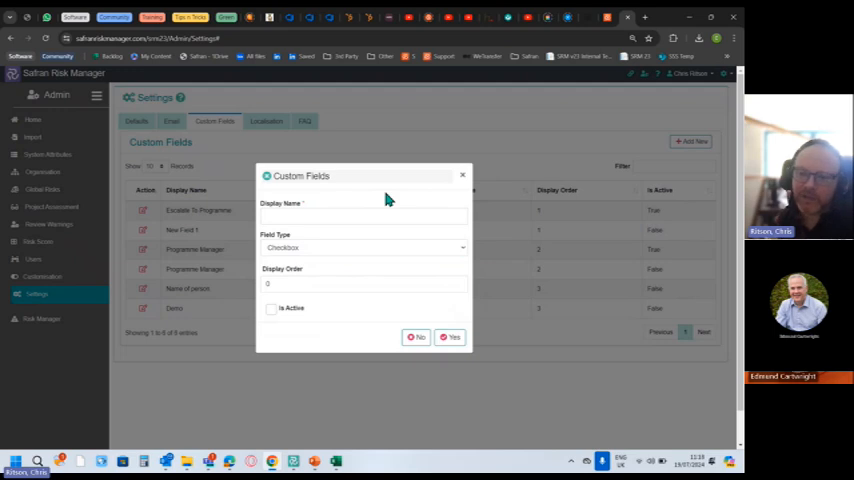
mouse_move(380, 176)
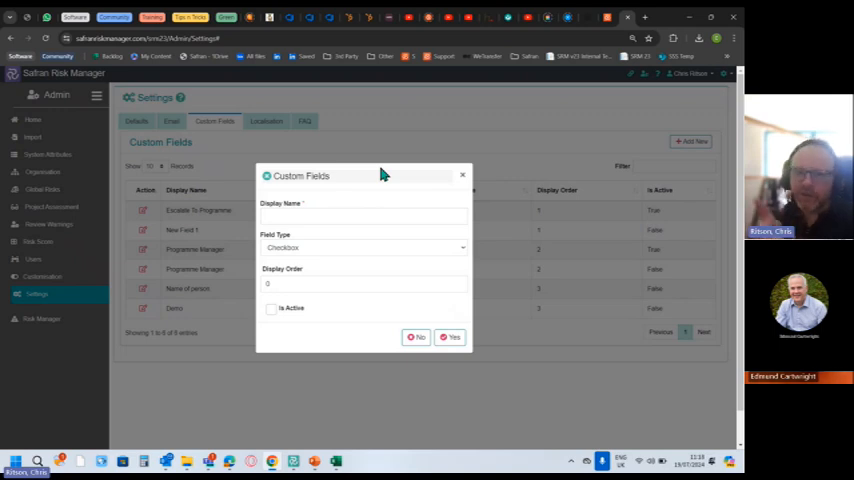
click(304, 120)
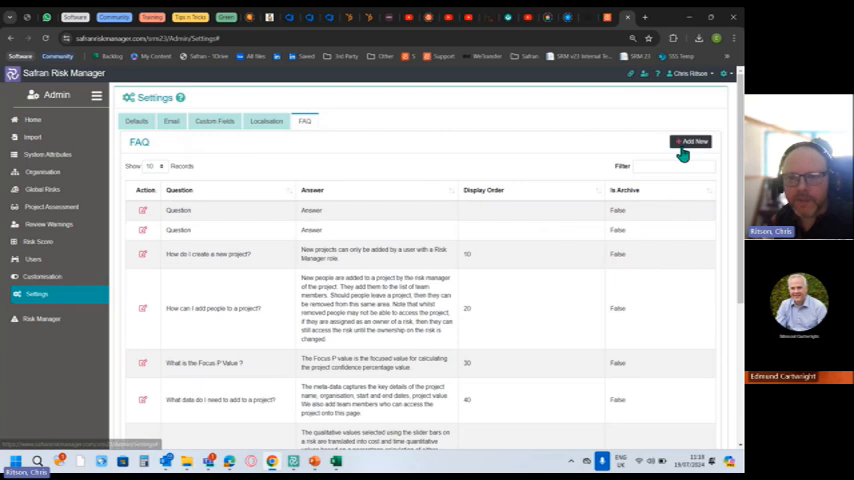
mouse_move(196, 224)
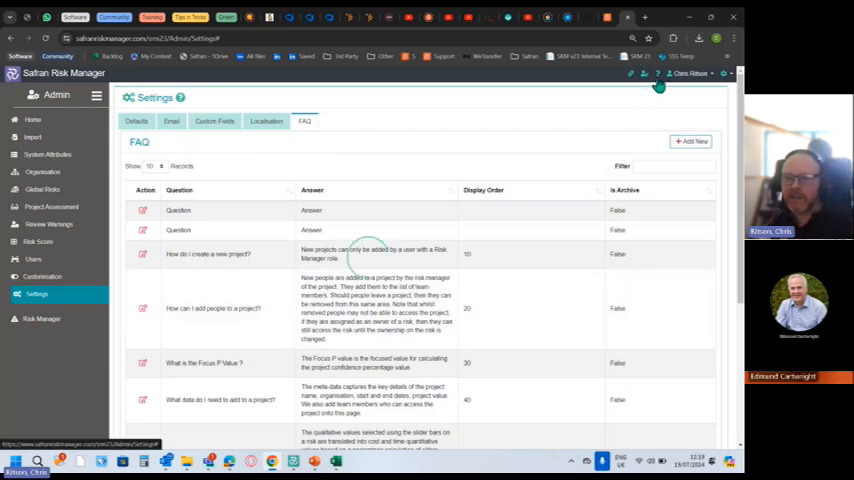
click(658, 86)
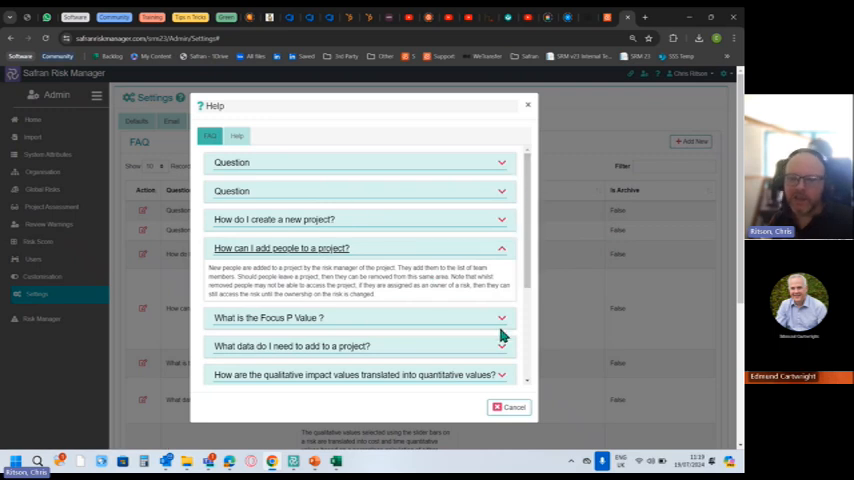
mouse_move(494, 120)
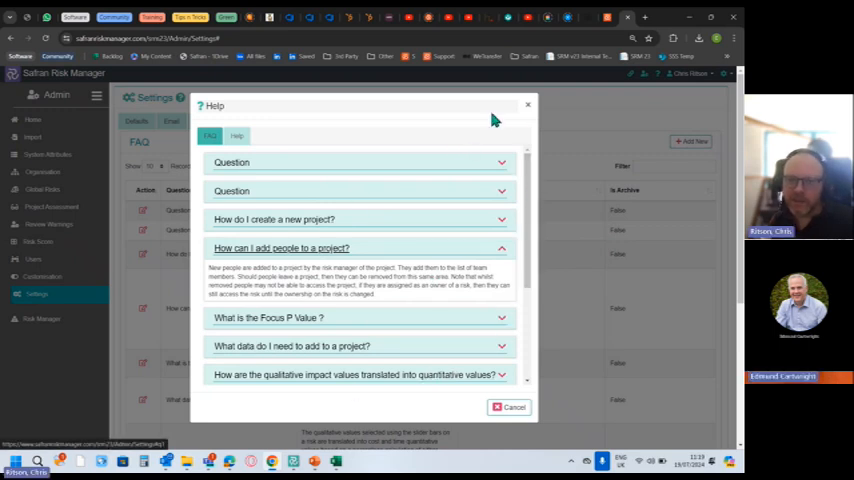
click(528, 104)
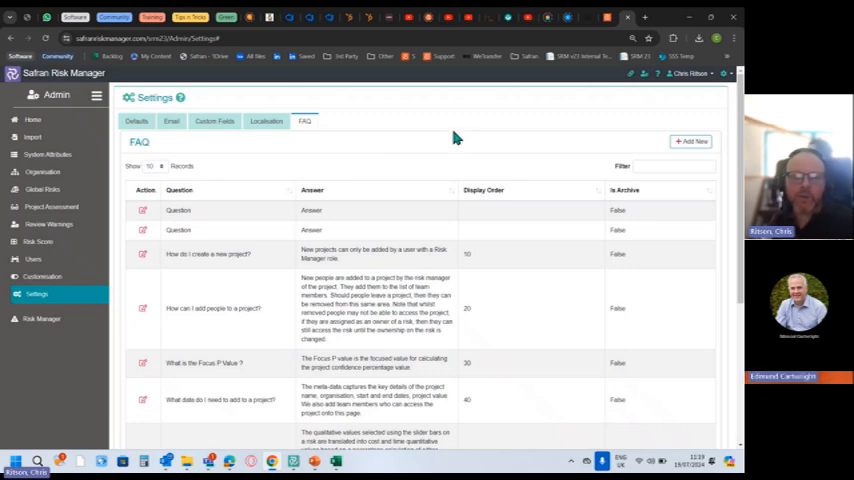
mouse_move(456, 152)
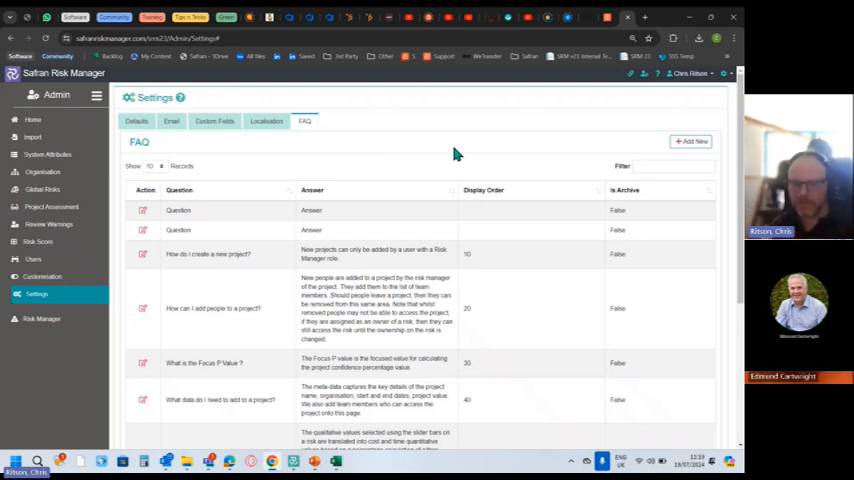
mouse_move(400, 268)
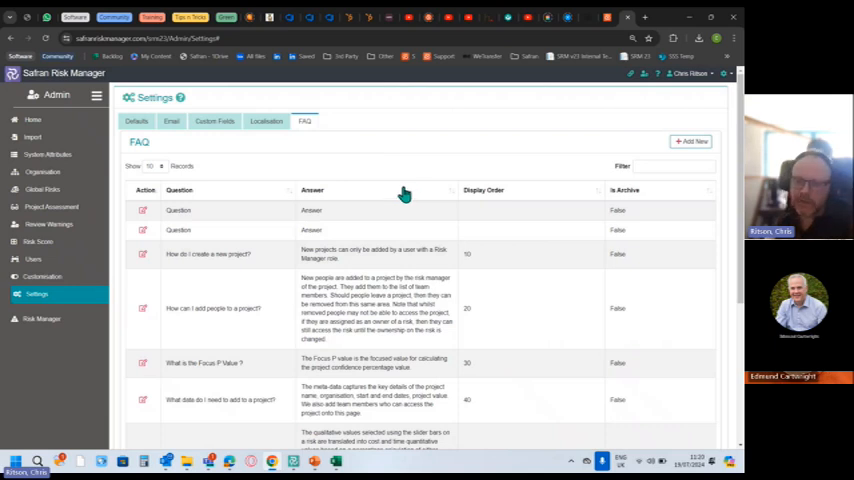
mouse_move(408, 166)
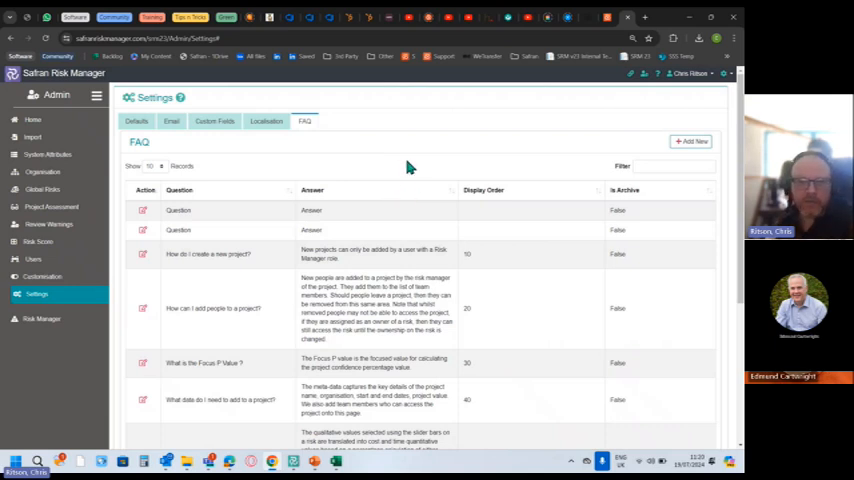